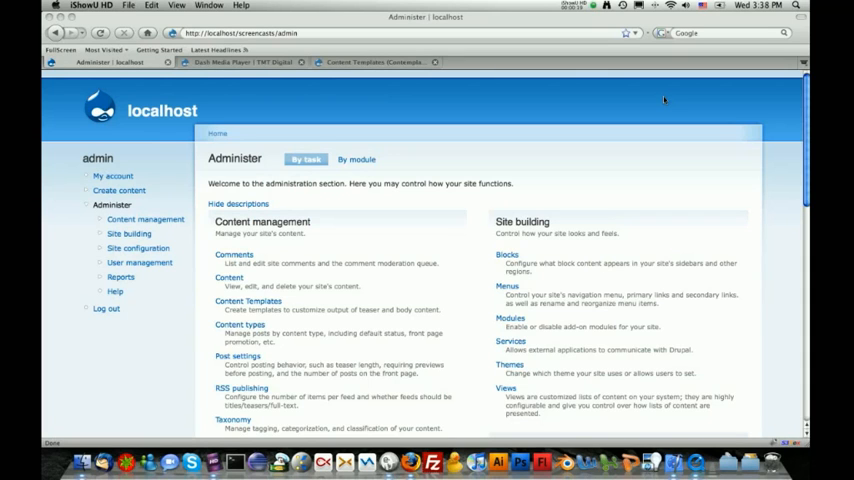
{"action": "mouse_move", "coordinate": [470, 228]}
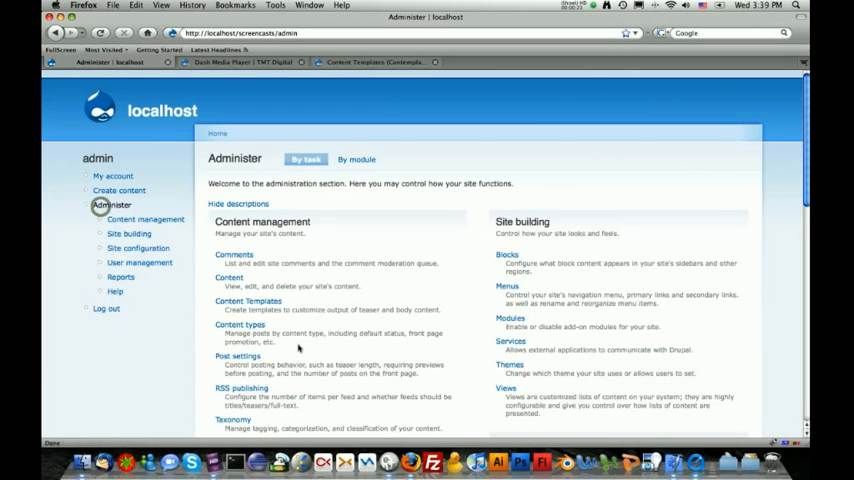
{"action": "mouse_move", "coordinate": [238, 324]}
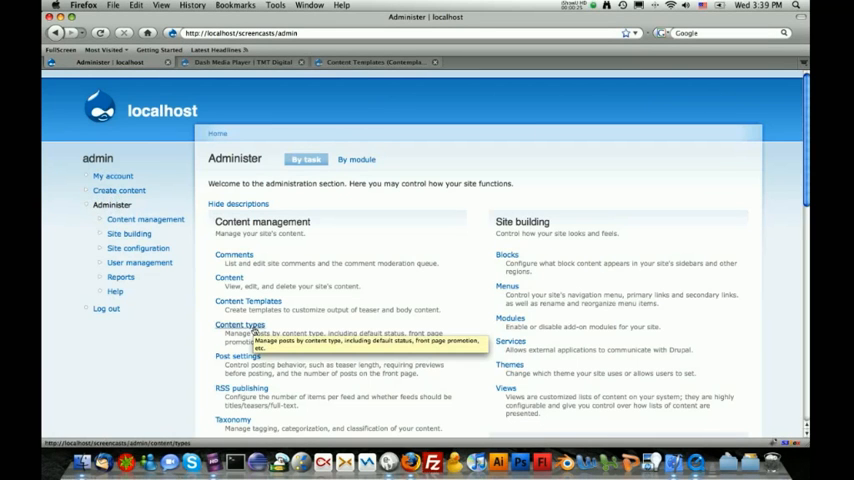
Step: Show the Content types list under Content management, with Page and Story
{"action": "left_click", "coordinate": [238, 324]}
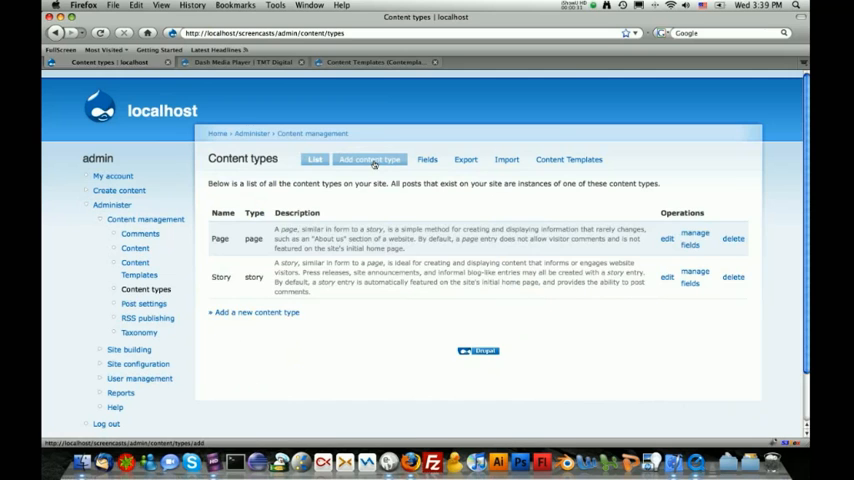
Step: Create a content type named 'Video' described as 'Add a video to this website.'
{"action": "left_click", "coordinate": [370, 160]}
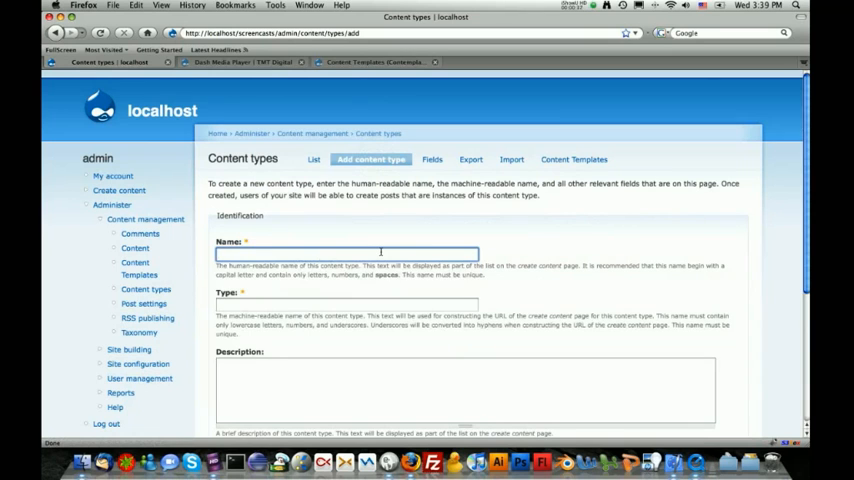
{"action": "type", "text": "Video"}
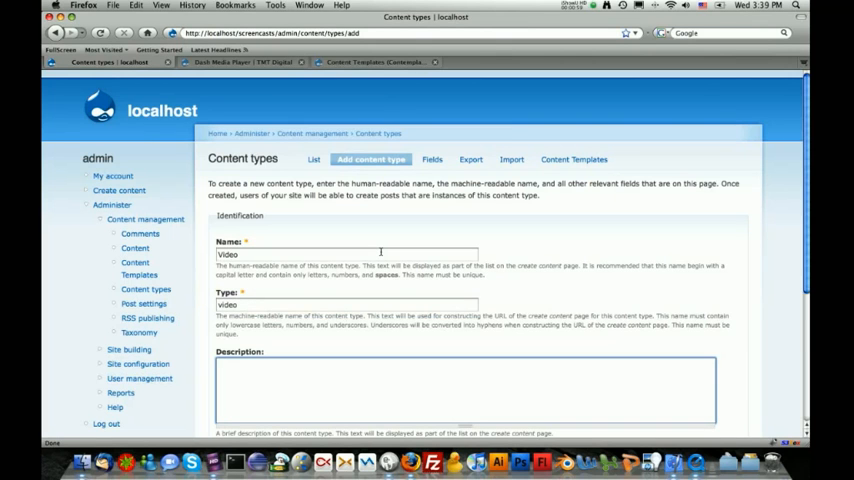
{"action": "type", "text": "Ad"}
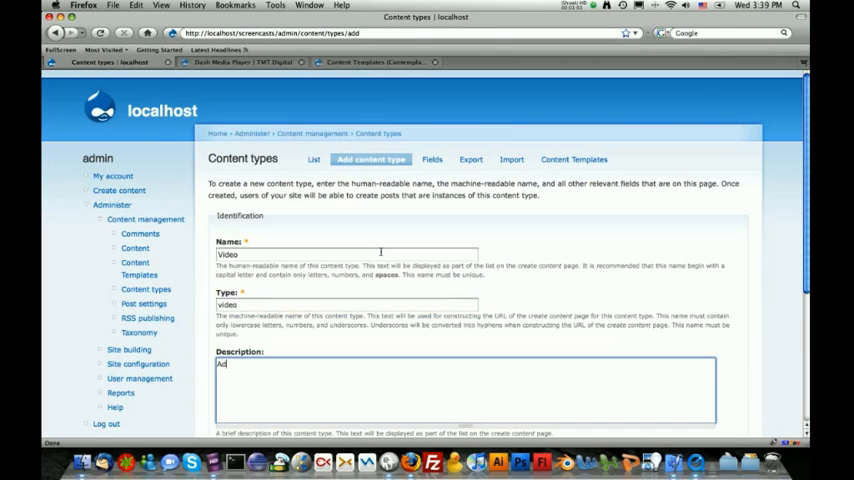
{"action": "type", "text": "Add a video to this we"}
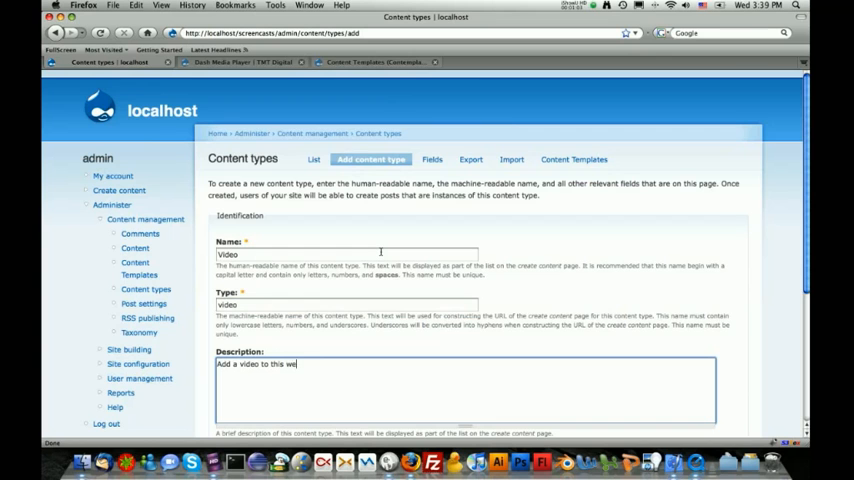
{"action": "type", "text": "bsite."}
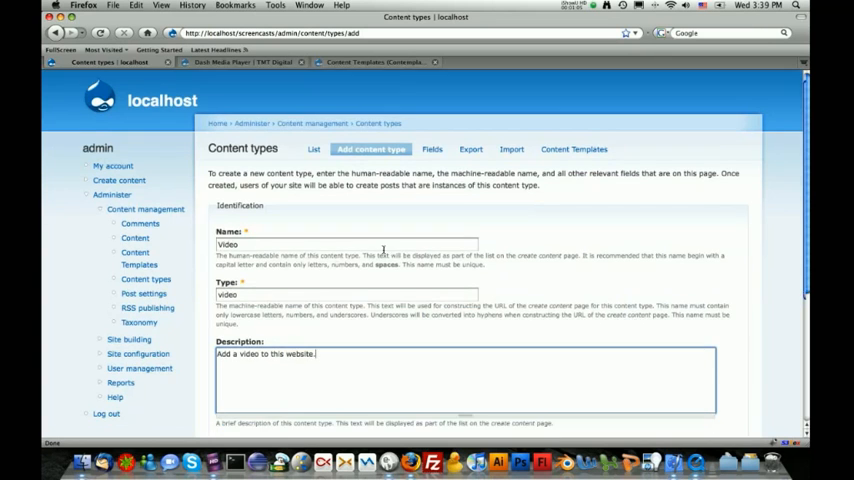
{"action": "scroll", "scroll_direction": "down", "scroll_amount": 3}
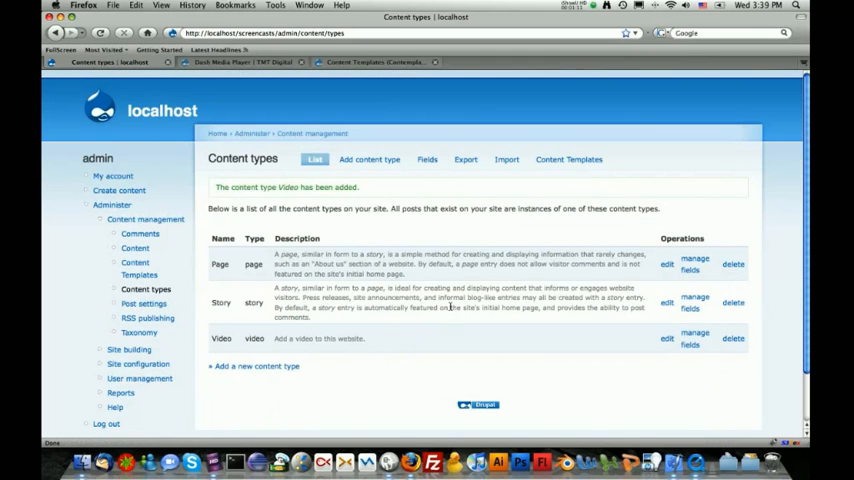
{"action": "mouse_move", "coordinate": [556, 352]}
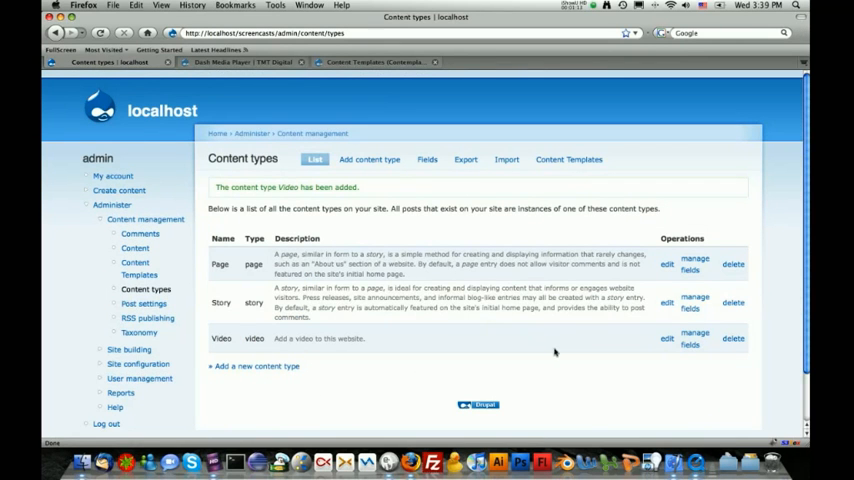
{"action": "mouse_move", "coordinate": [344, 350]}
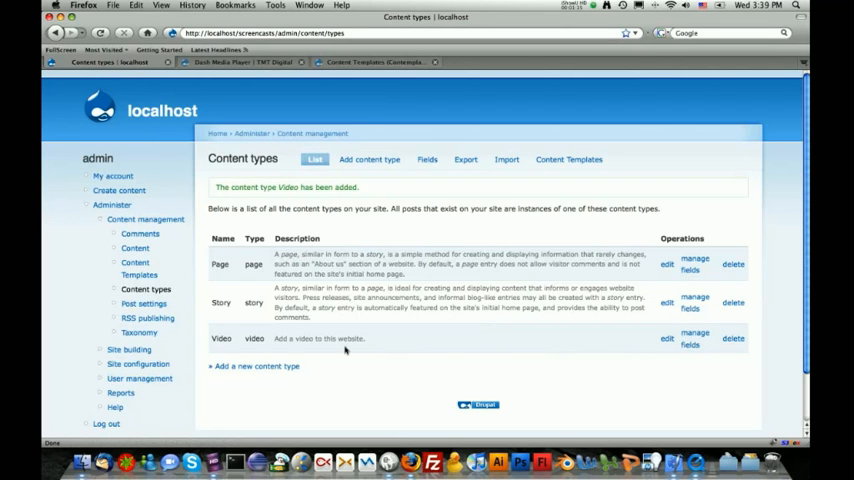
{"action": "mouse_move", "coordinate": [644, 340]}
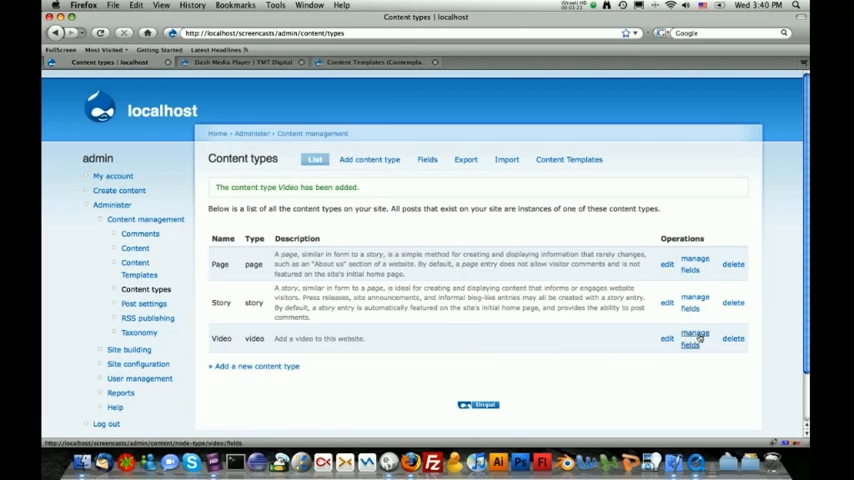
Step: Add a new field labelled 'Video Upload' with machine name field_video_upload to the Video type
{"action": "left_click", "coordinate": [692, 338]}
{"action": "type", "text": "Video"}
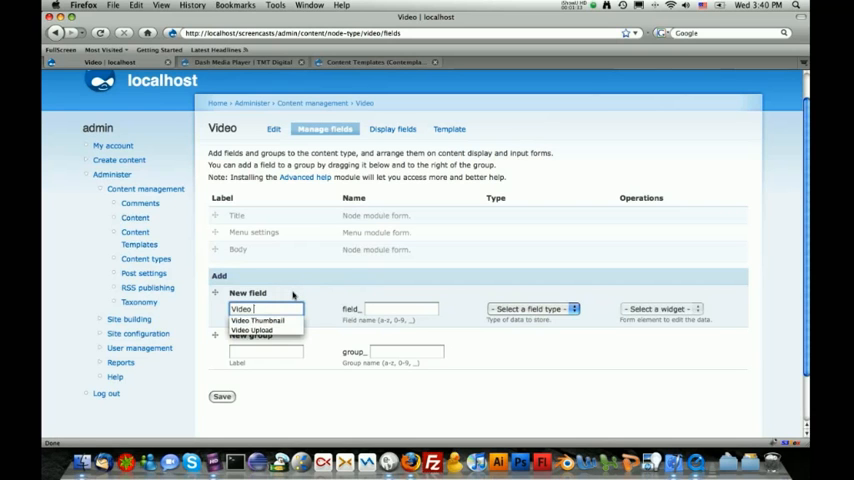
{"action": "left_click", "coordinate": [252, 330]}
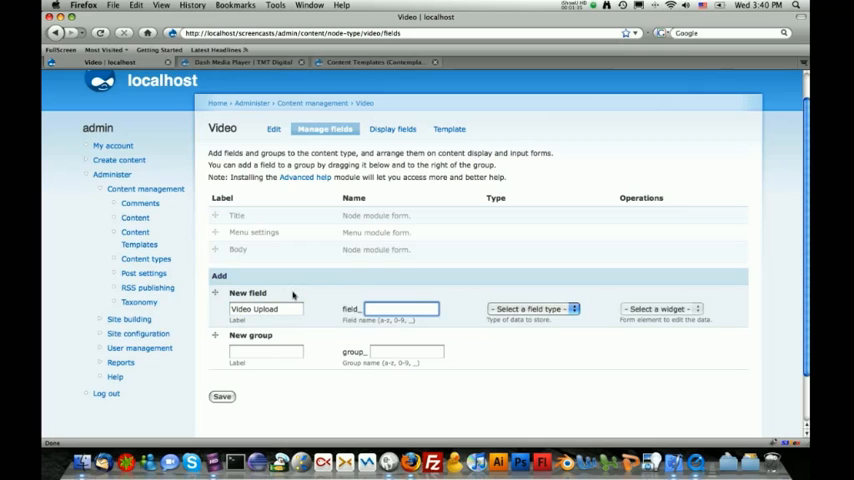
{"action": "type", "text": "video_upload"}
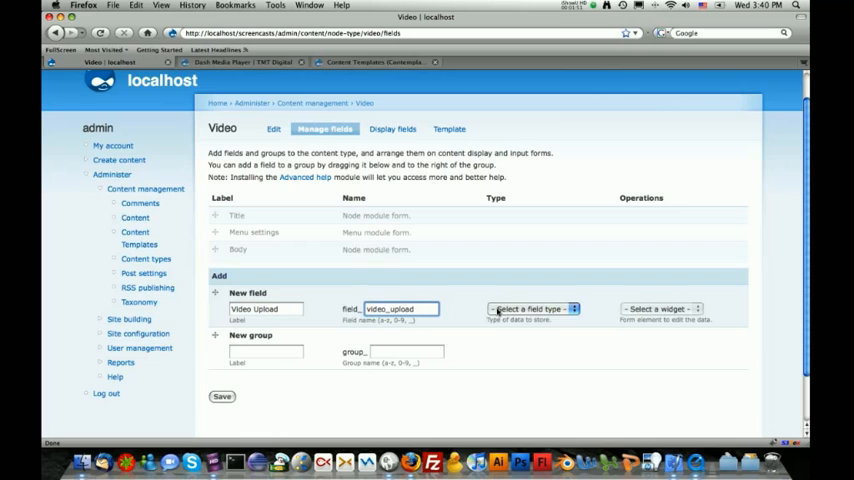
{"action": "left_click", "coordinate": [532, 308]}
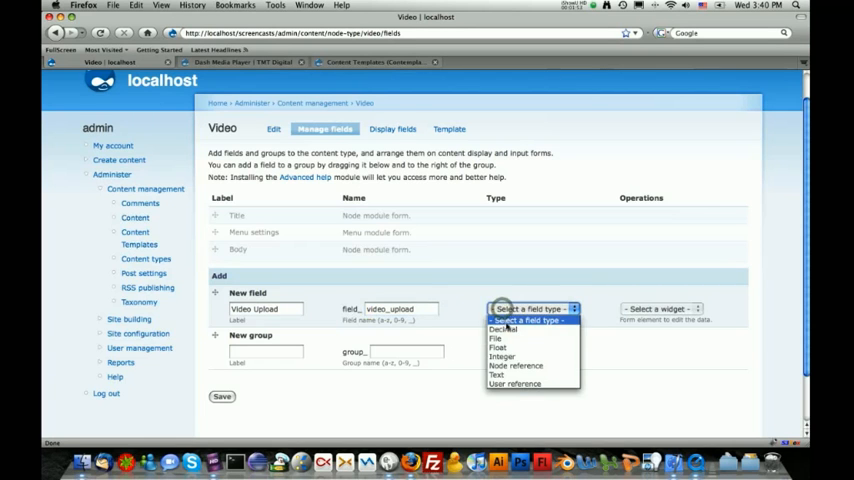
{"action": "left_click", "coordinate": [496, 338]}
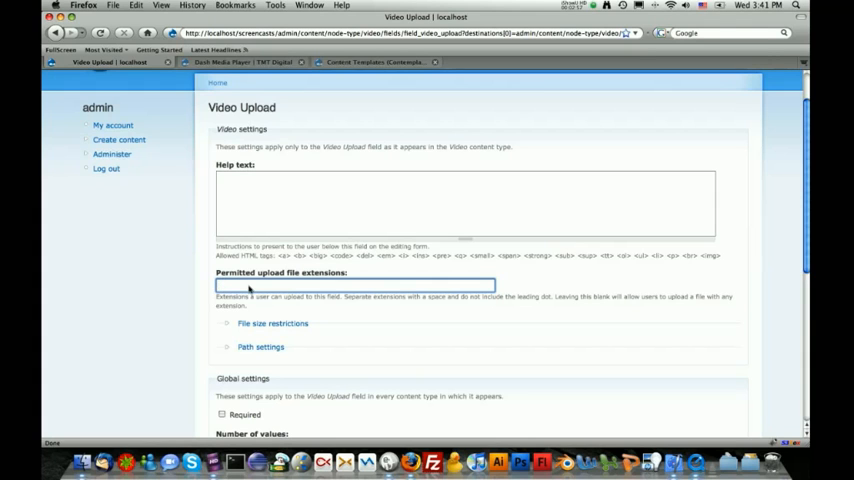
Step: Permit the upload extensions flv, mov, mp4 and m4v for the Video Upload field
{"action": "type", "text": "flv"}
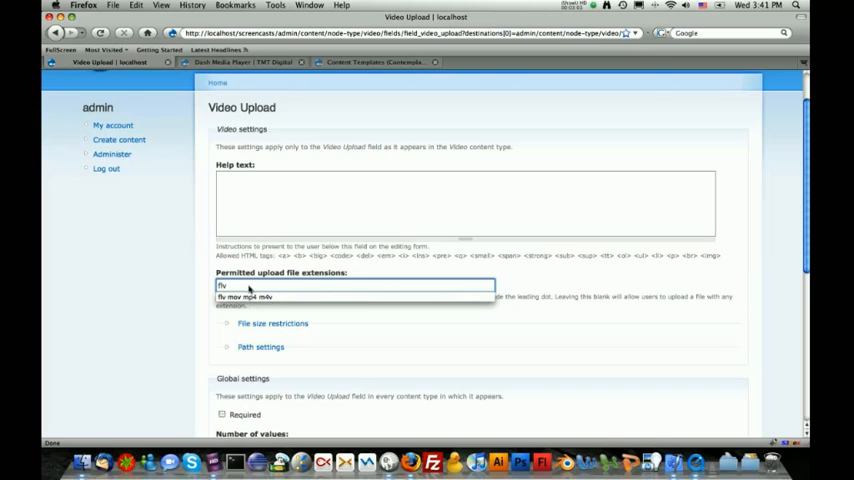
{"action": "type", "text": "mov"}
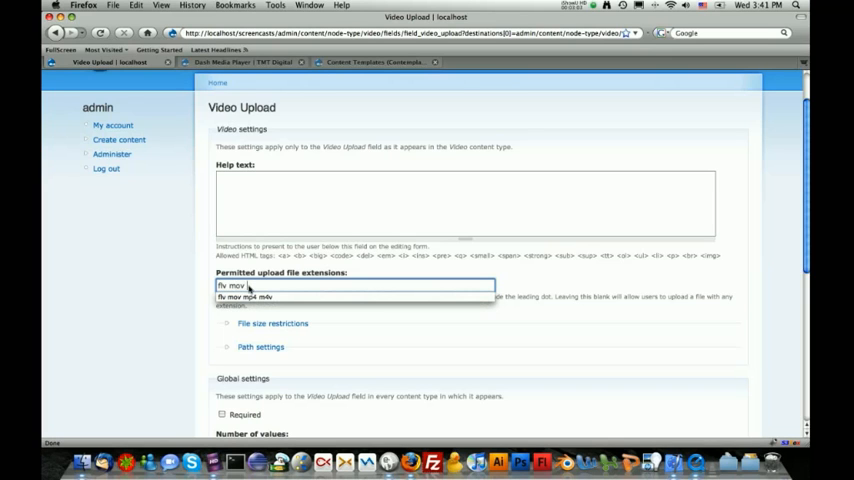
{"action": "type", "text": "mp4"}
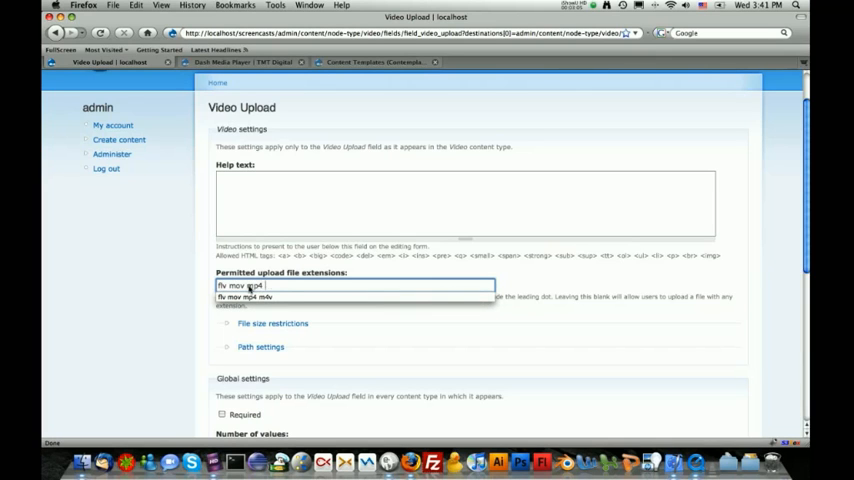
{"action": "type", "text": "m4v"}
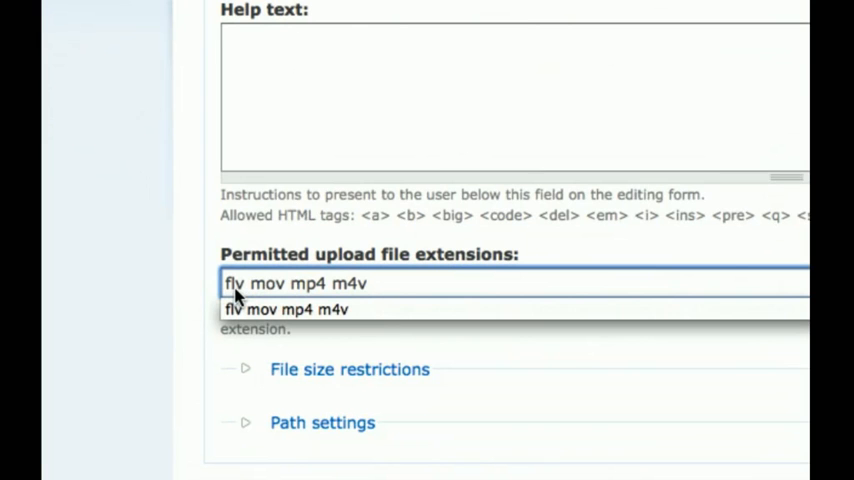
{"action": "left_click", "coordinate": [368, 284]}
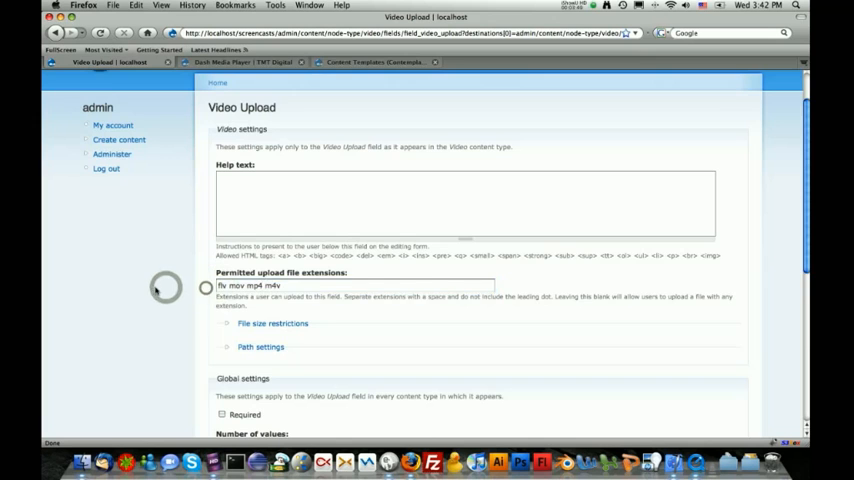
Step: Mark Video Upload as required and save its field settings
{"action": "scroll", "scroll_direction": "down", "scroll_amount": 3}
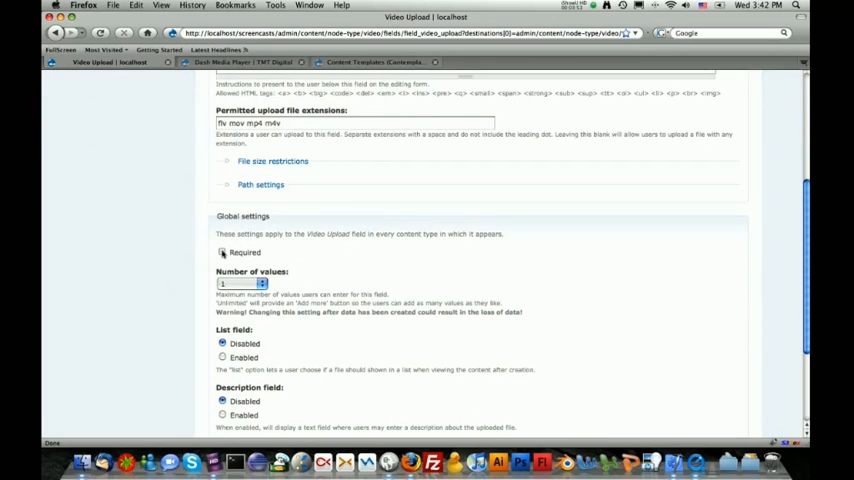
{"action": "left_click", "coordinate": [220, 252]}
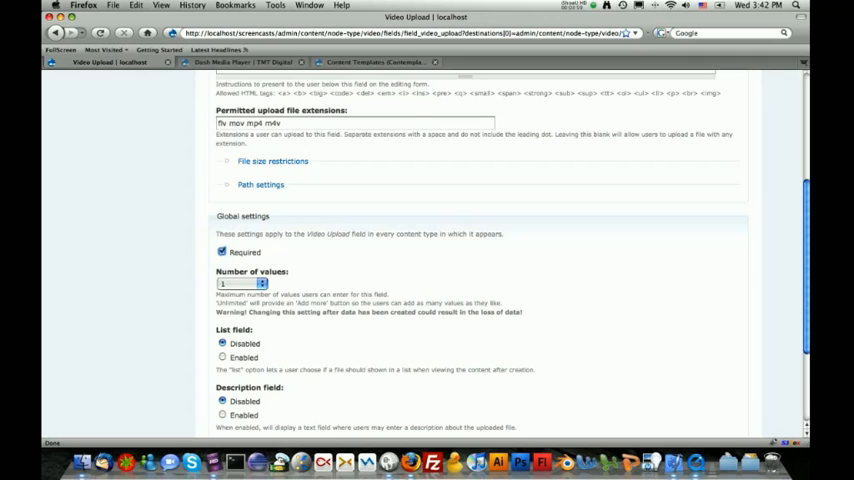
{"action": "scroll", "scroll_direction": "down", "scroll_amount": 3}
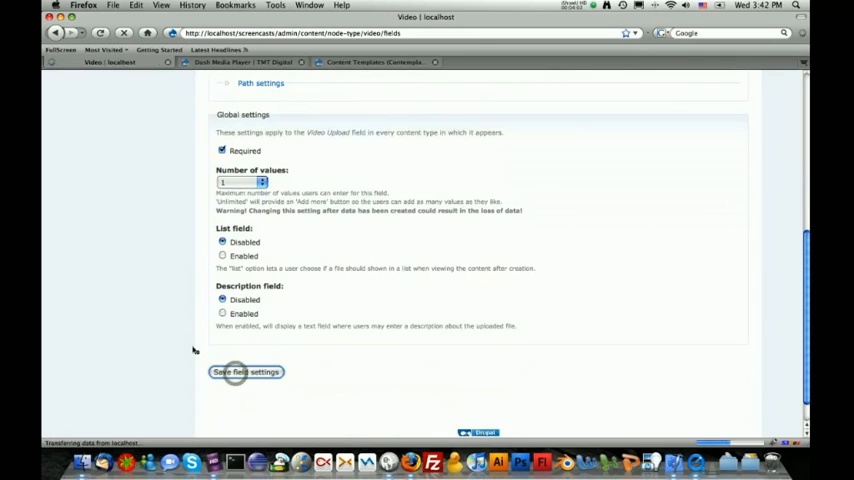
{"action": "left_click", "coordinate": [246, 372]}
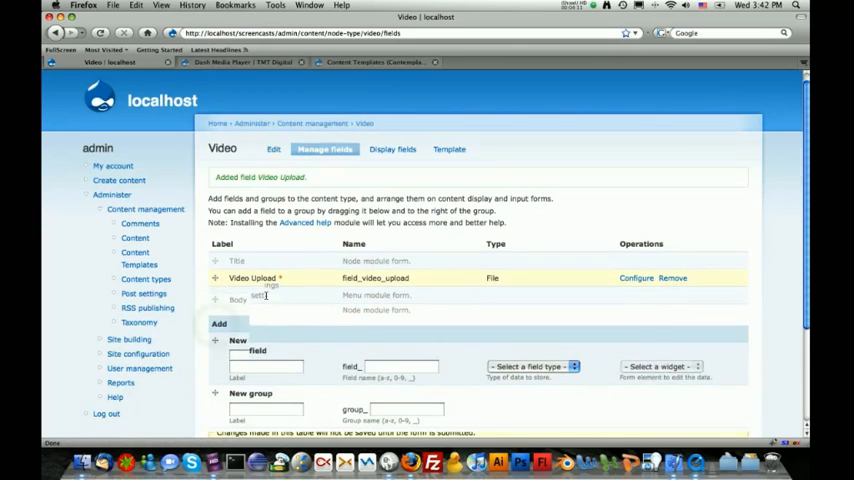
Step: Enter a new File field labelled 'Video Thumbnail' with machine name field_video_thumb
{"action": "scroll", "scroll_direction": "down", "scroll_amount": 3}
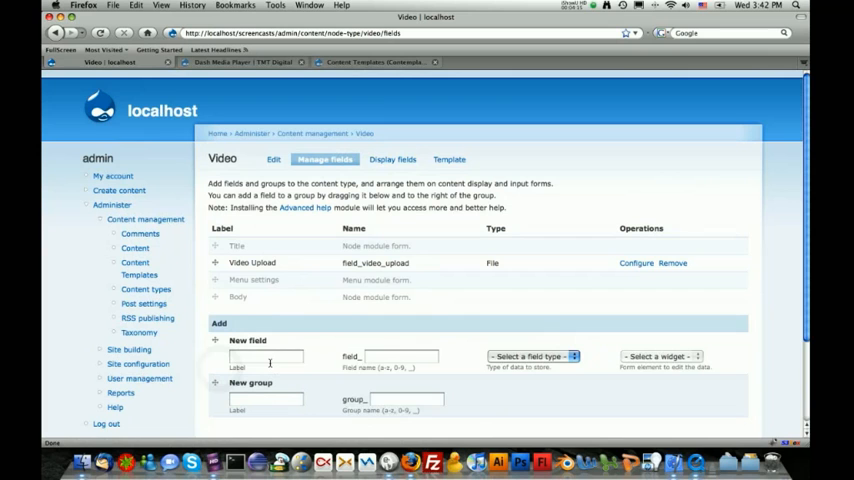
{"action": "left_click", "coordinate": [266, 356]}
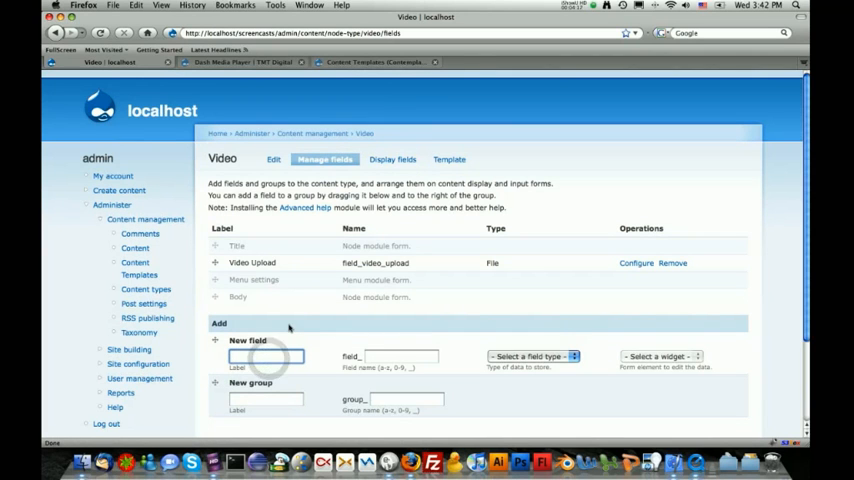
{"action": "type", "text": "Vid"}
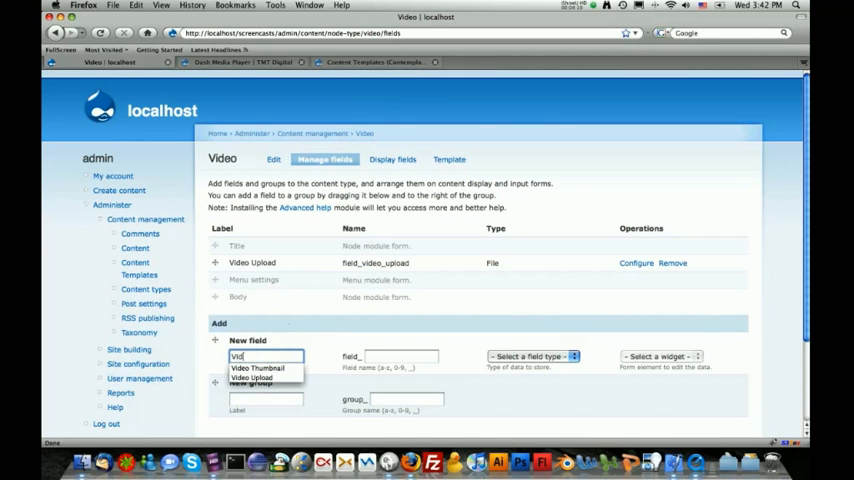
{"action": "type", "text": "eo Thumbn"}
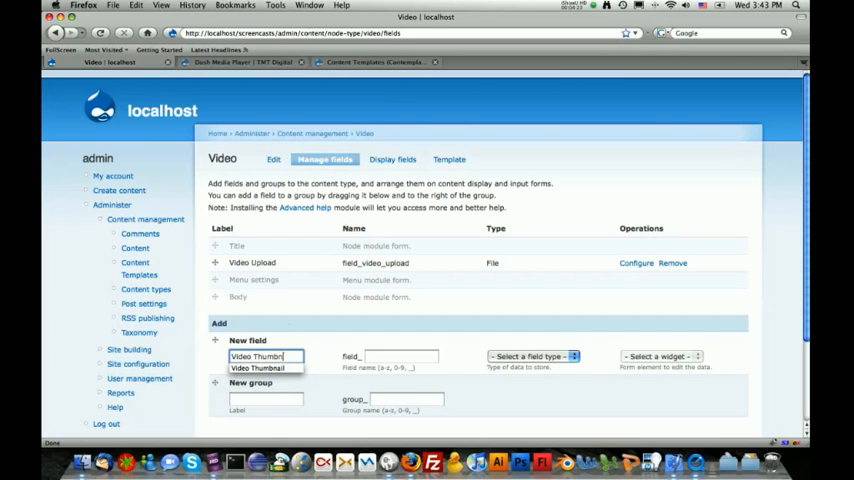
{"action": "left_click", "coordinate": [400, 356]}
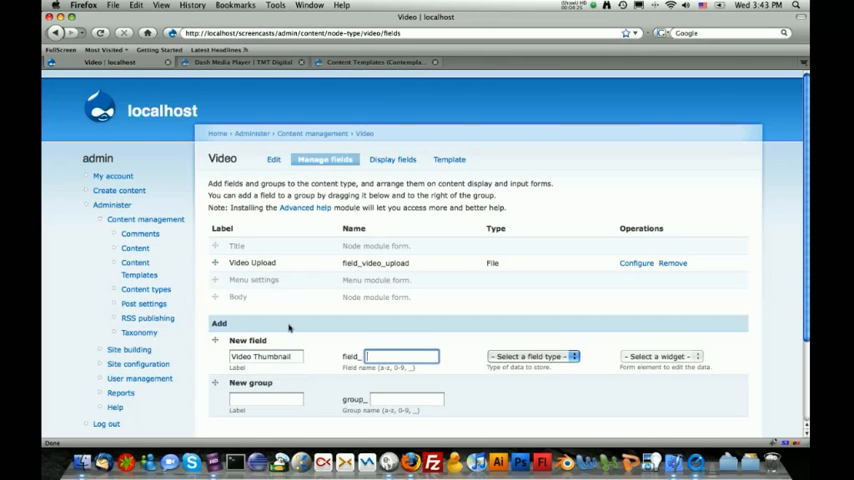
{"action": "type", "text": "video_thumb"}
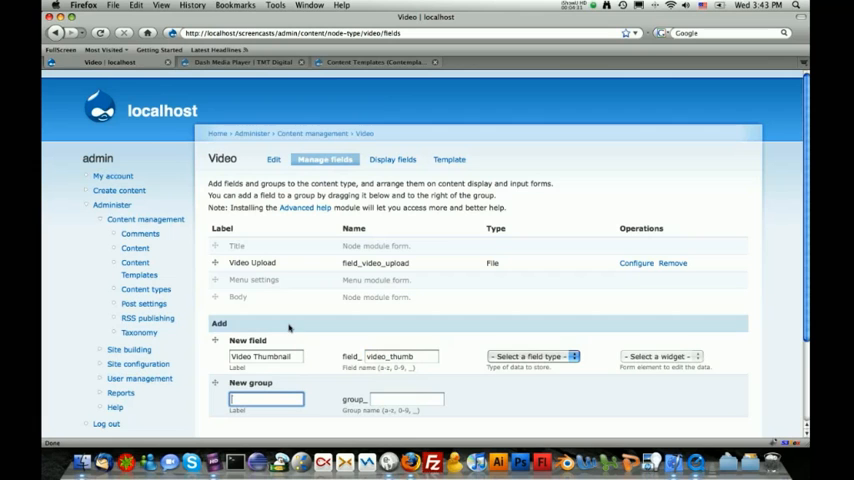
{"action": "left_click", "coordinate": [532, 356]}
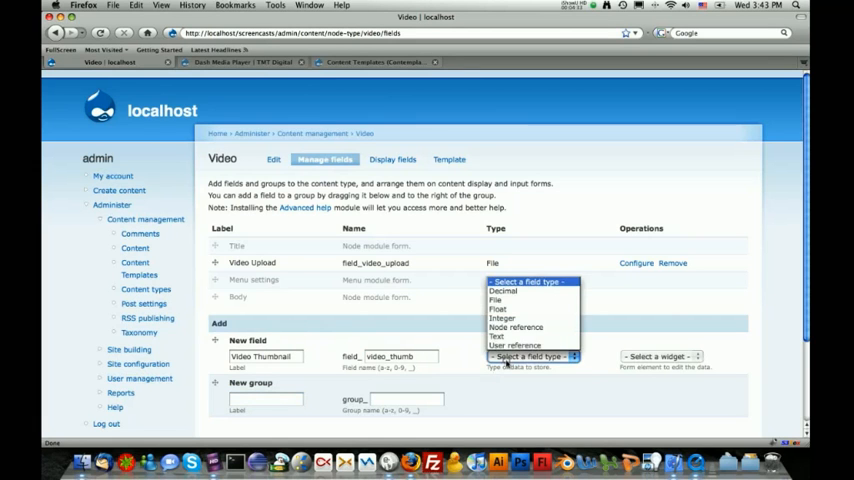
{"action": "left_click", "coordinate": [496, 300]}
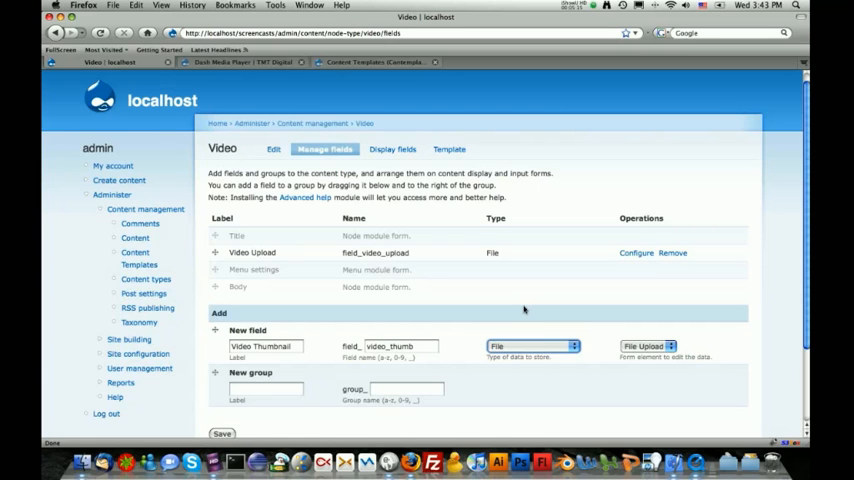
{"action": "mouse_move", "coordinate": [614, 342]}
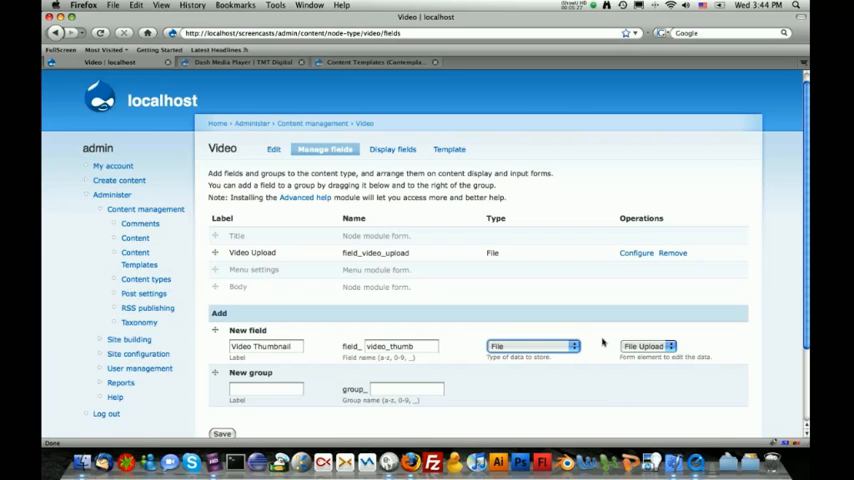
{"action": "mouse_move", "coordinate": [602, 352]}
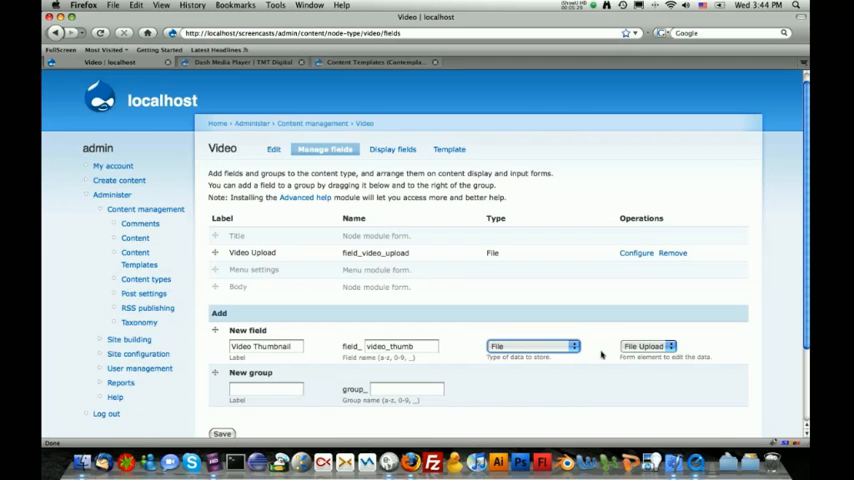
{"action": "mouse_move", "coordinate": [660, 366]}
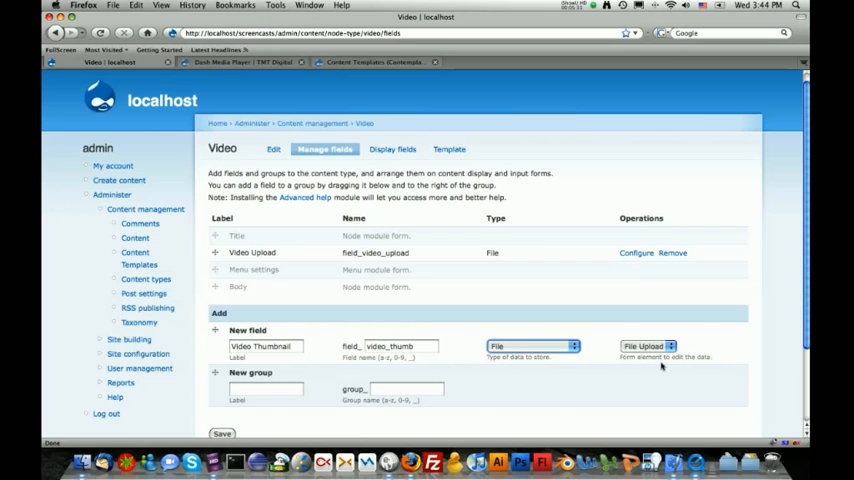
{"action": "mouse_move", "coordinate": [536, 368]}
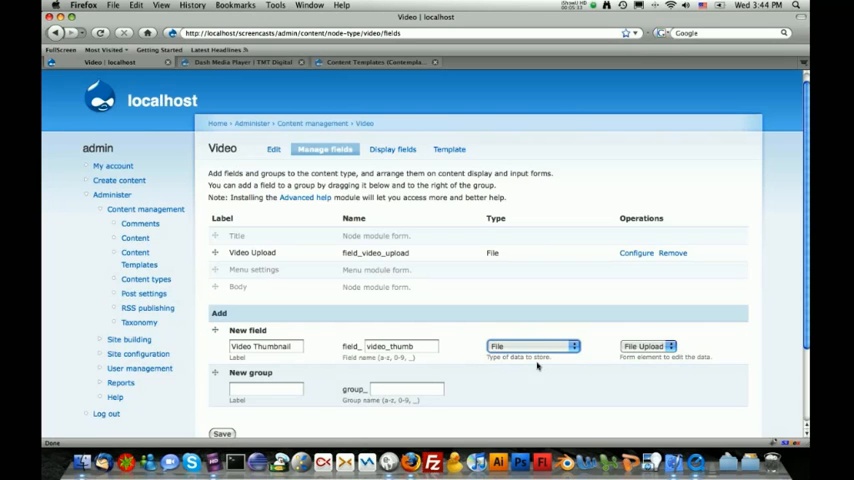
{"action": "mouse_move", "coordinate": [472, 346]}
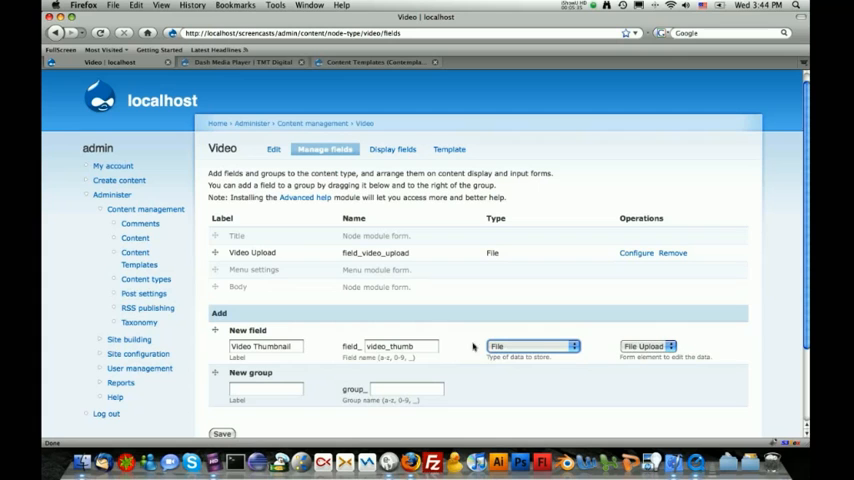
{"action": "mouse_move", "coordinate": [656, 332]}
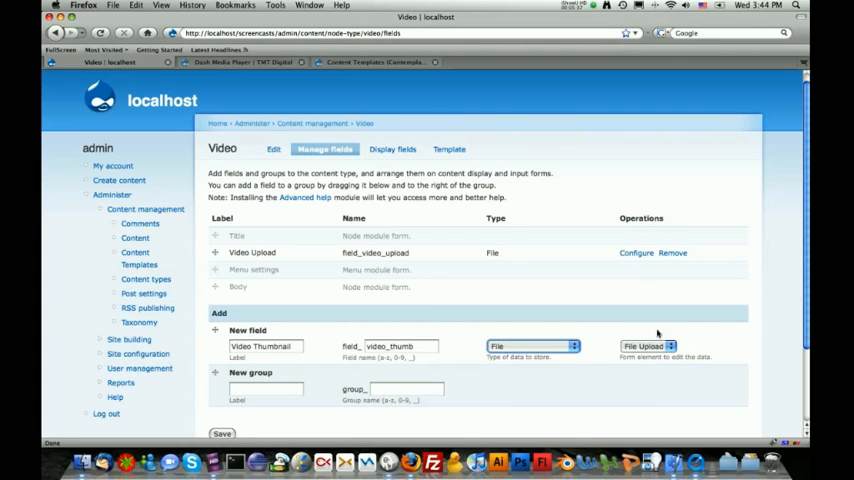
{"action": "mouse_move", "coordinate": [484, 362]}
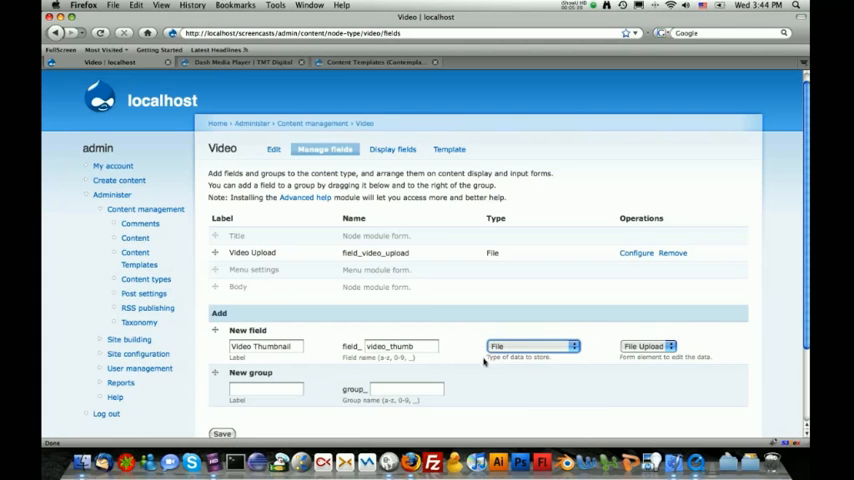
{"action": "mouse_move", "coordinate": [540, 332]}
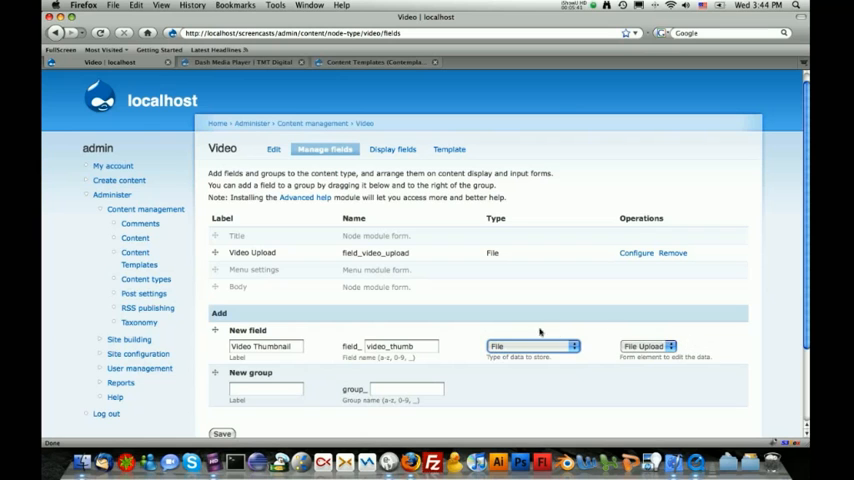
{"action": "mouse_move", "coordinate": [270, 422]}
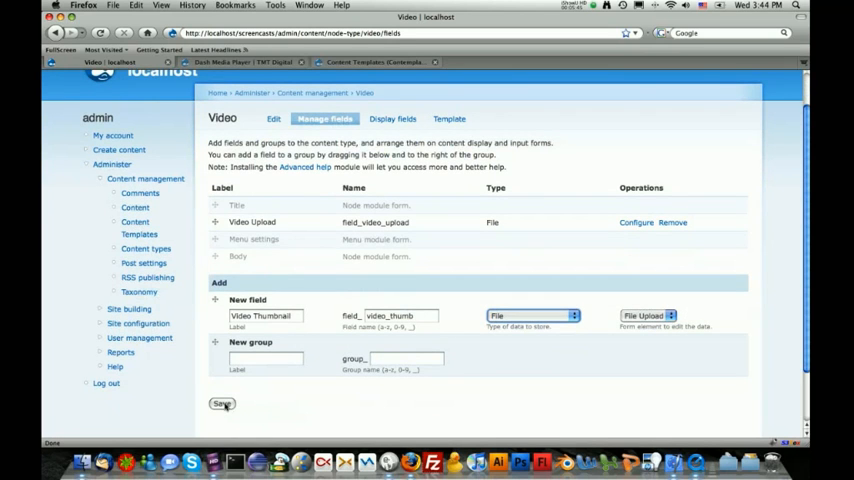
Step: Add the Video Thumbnail field and review its settings permitting jpg, png, gif and jpeg
{"action": "left_click", "coordinate": [220, 404]}
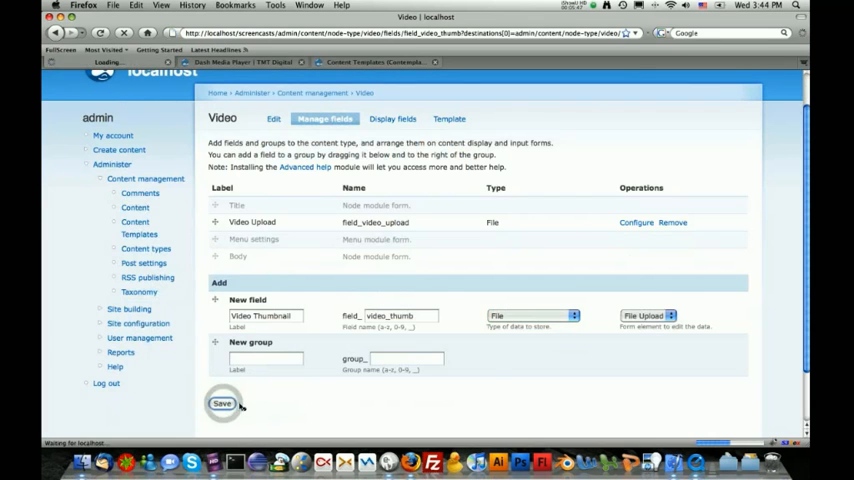
{"action": "left_click", "coordinate": [220, 404]}
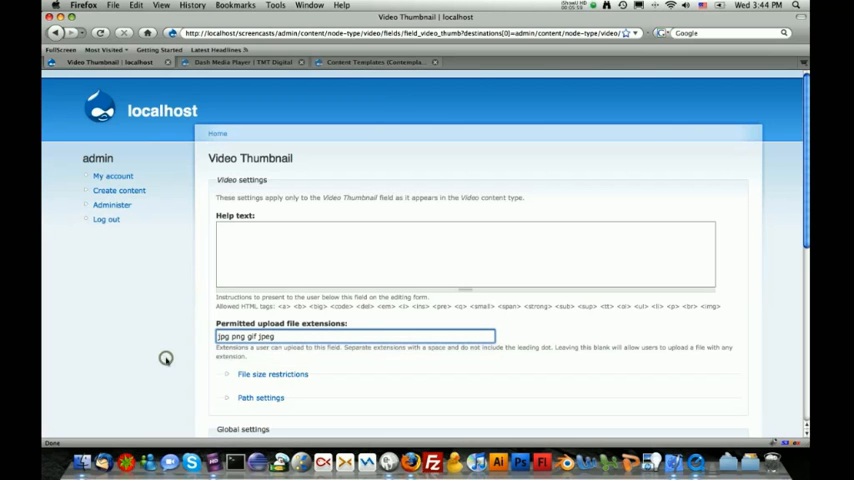
{"action": "scroll", "scroll_direction": "down", "scroll_amount": 3}
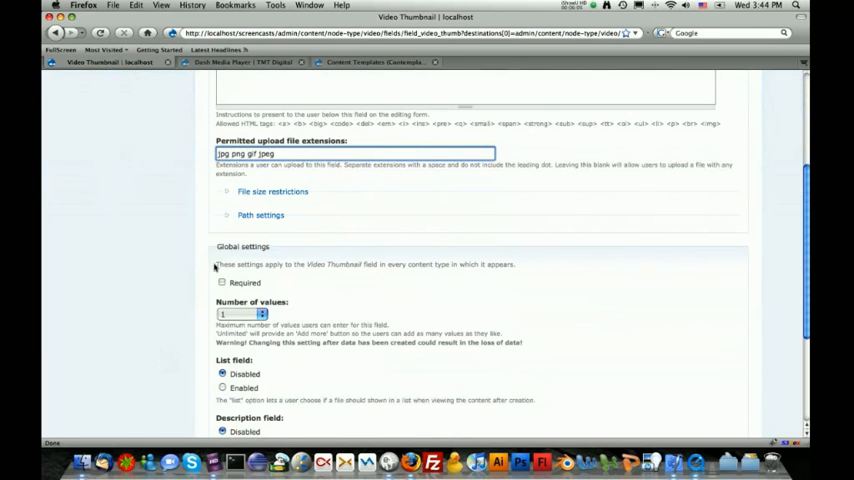
{"action": "scroll", "scroll_direction": "down", "scroll_amount": 3}
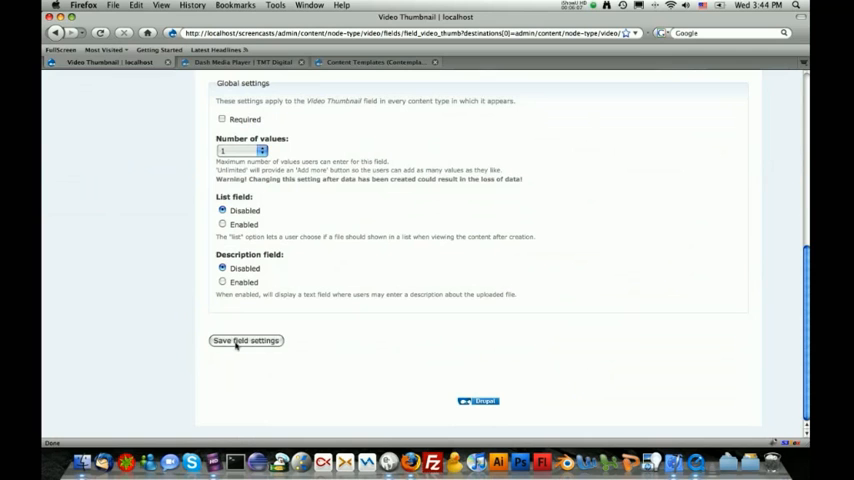
Step: Save the optional Video Thumbnail field settings so it lists below Video Upload
{"action": "left_click", "coordinate": [244, 340]}
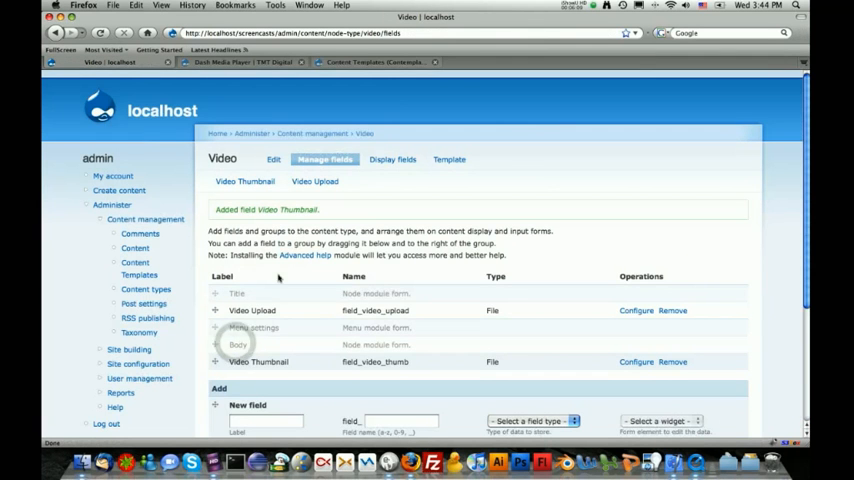
{"action": "scroll", "scroll_direction": "down", "scroll_amount": 3}
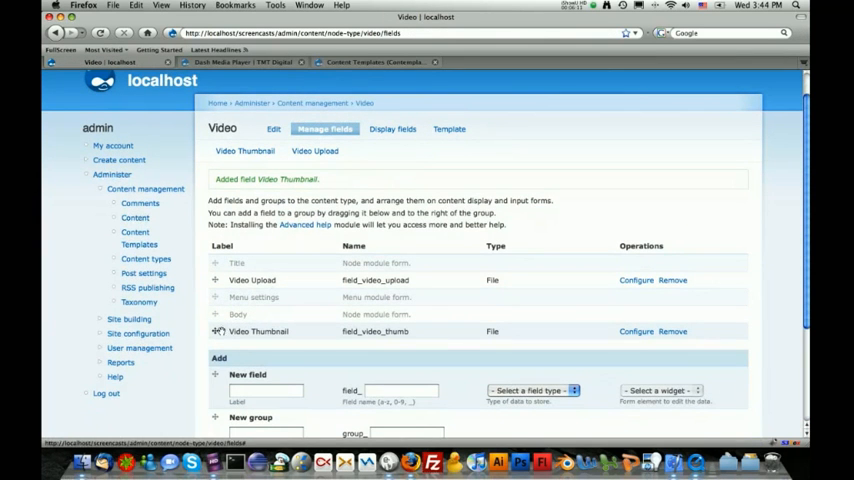